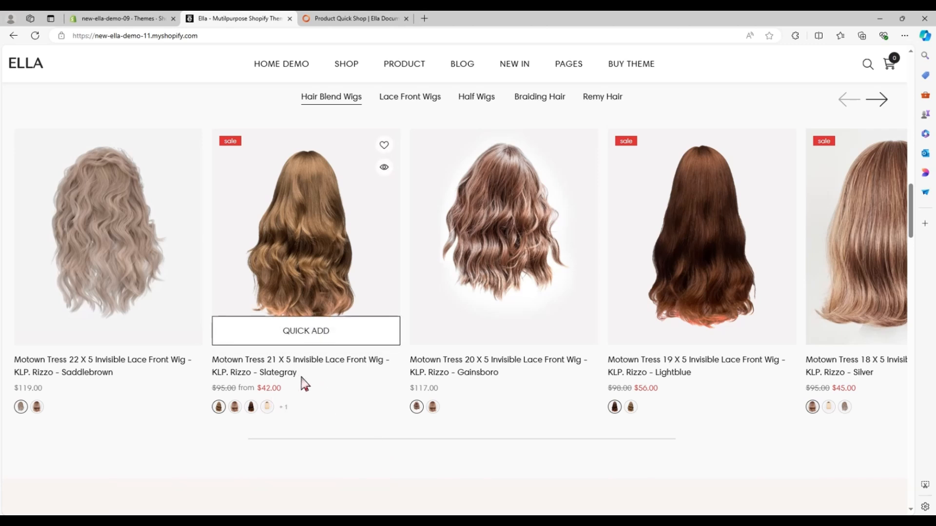
mouse_move(131, 341)
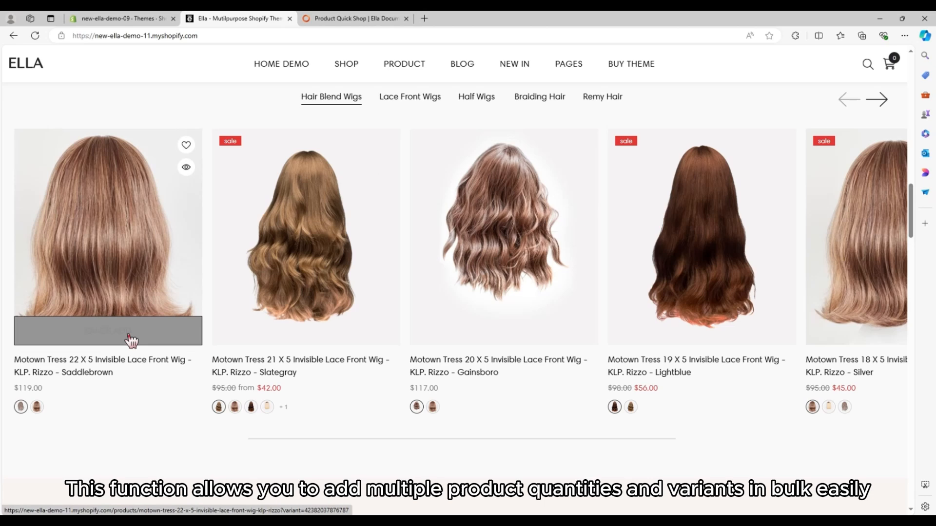
mouse_move(131, 331)
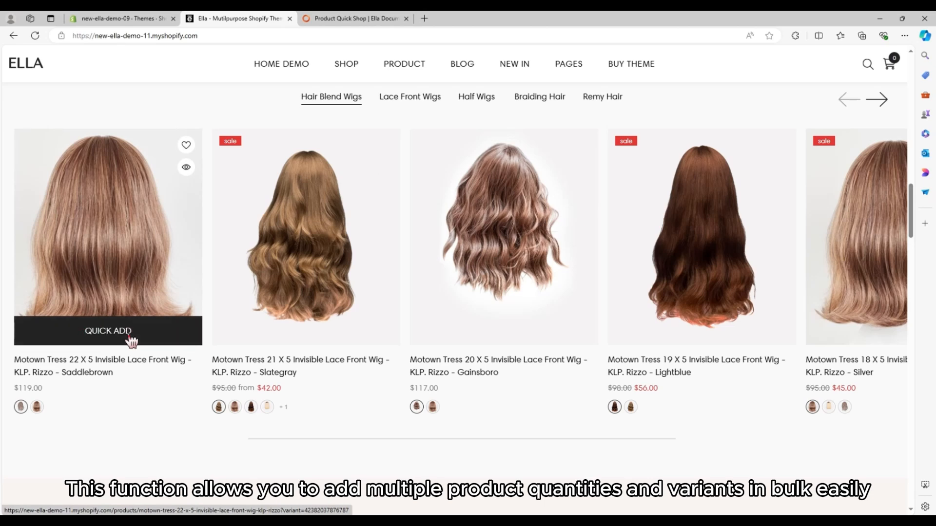
- Add one each of three Saddlebrown wig variants via bulk Quick Add ($357.00), then close the popup
click(108, 331)
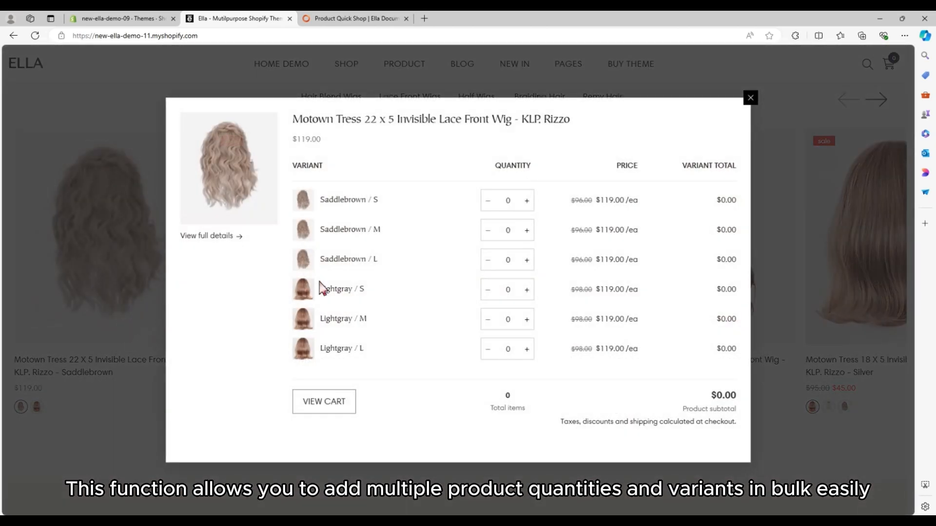
mouse_move(433, 275)
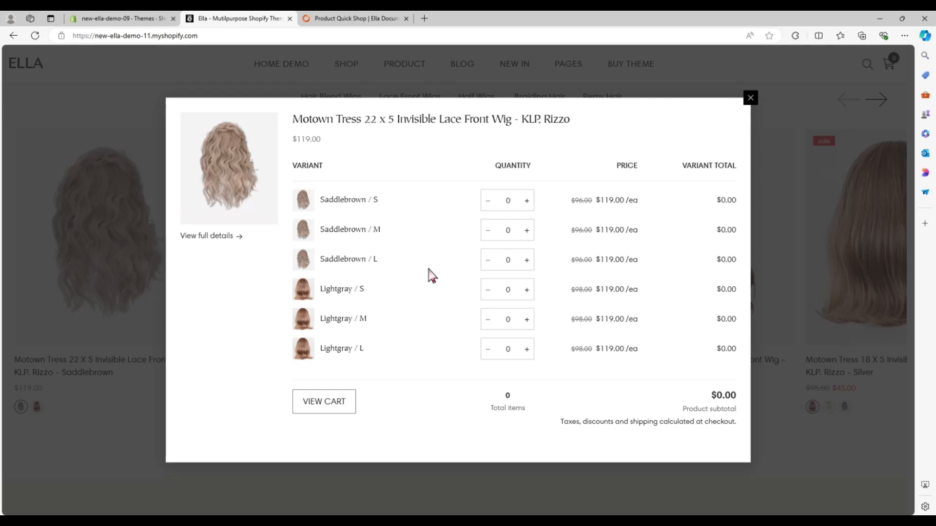
click(527, 200)
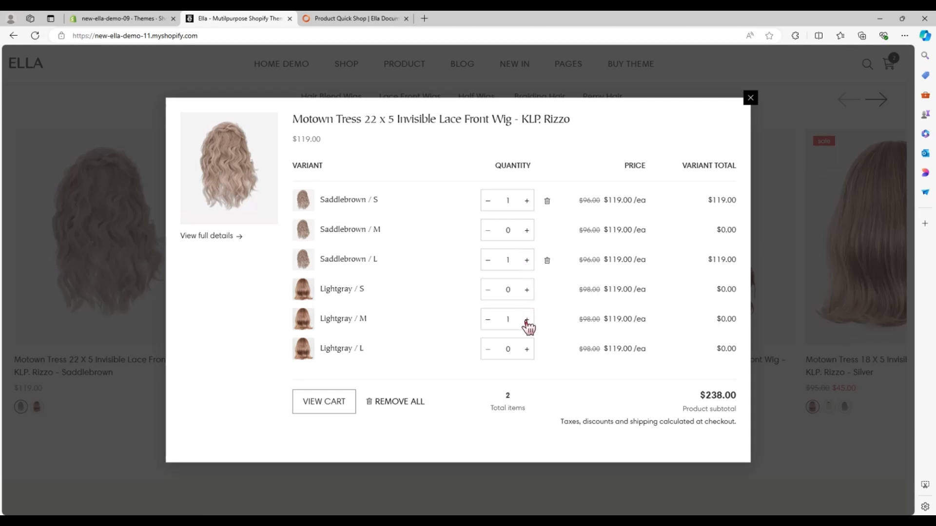
click(527, 320)
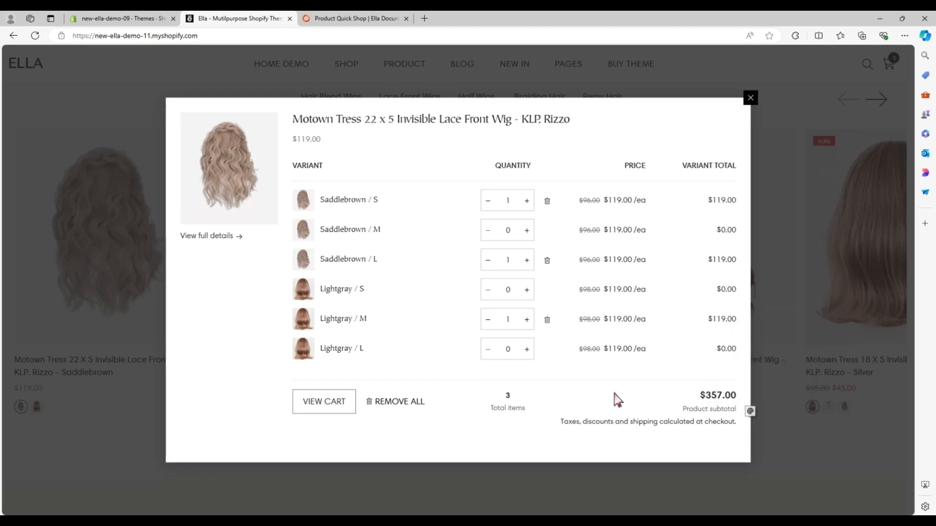
mouse_move(443, 396)
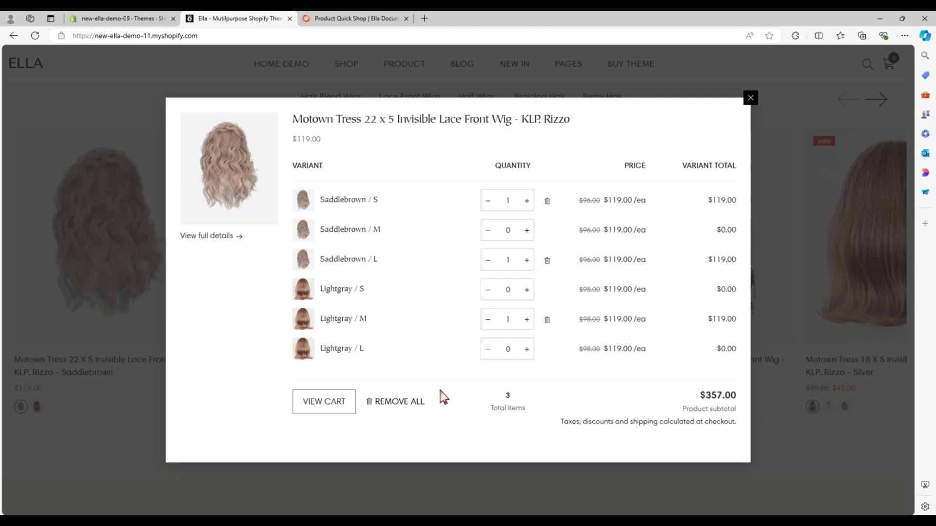
mouse_move(752, 108)
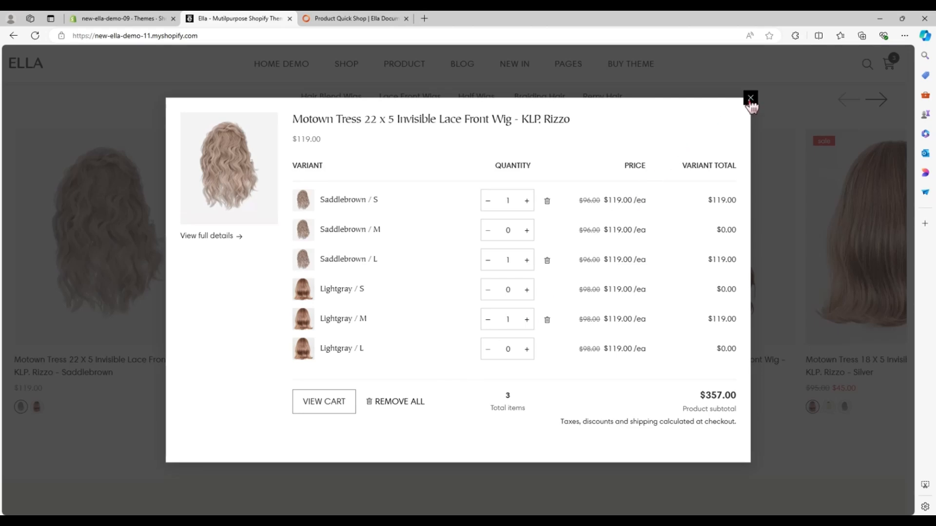
click(750, 98)
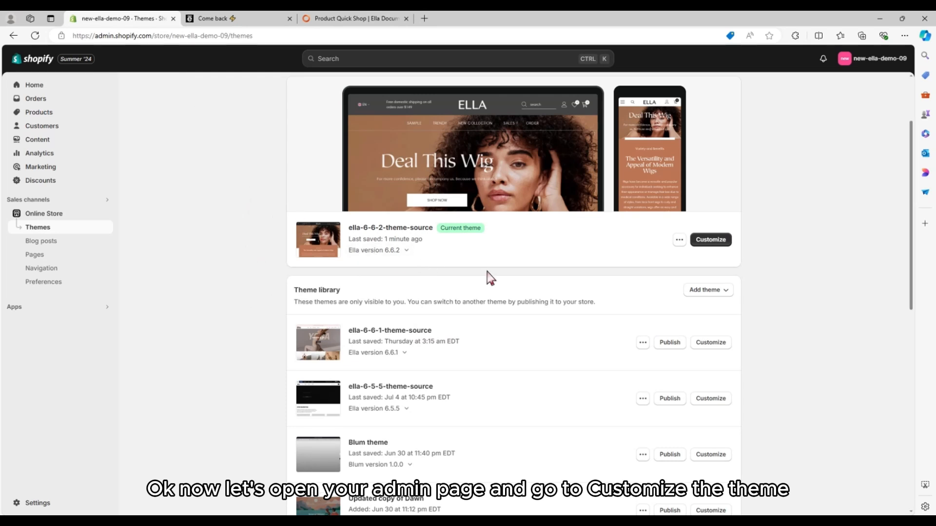
mouse_move(712, 255)
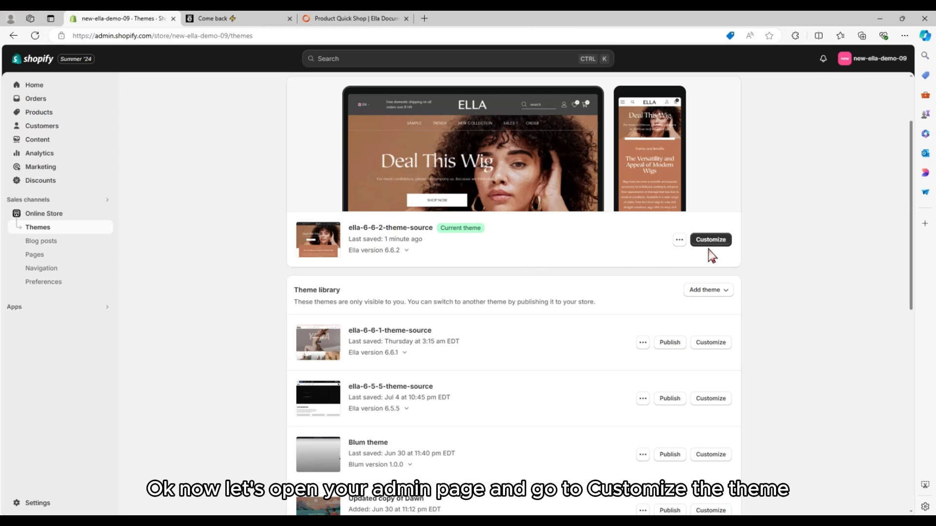
- Open the live ella-6-6-2-theme-source theme in the theme editor
click(709, 240)
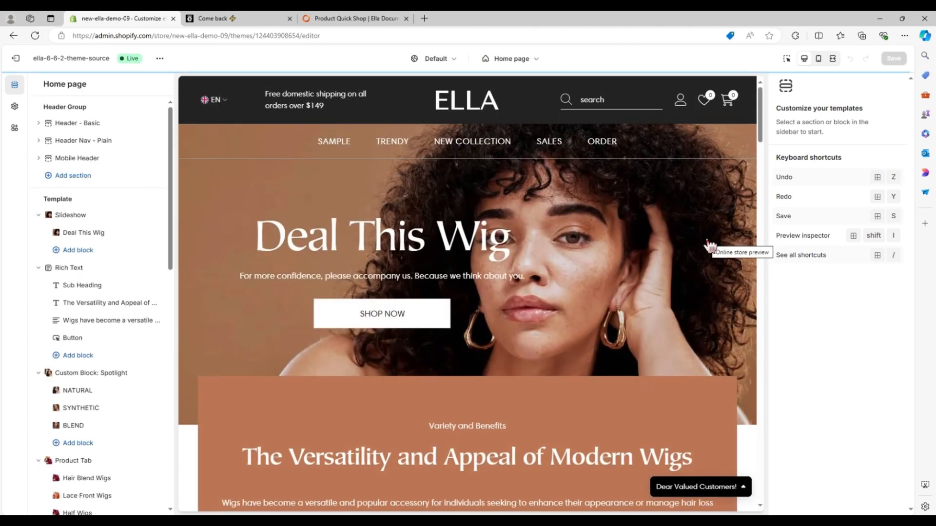
- Preview the green outfit's size-only Quick Add under Featured Items, then open Theme settings
scroll(down, 3)
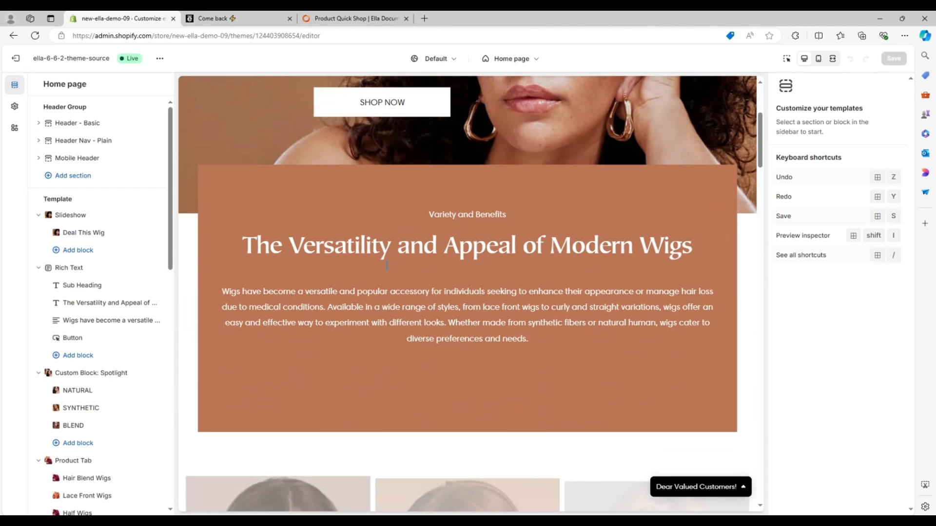
scroll(down, 3)
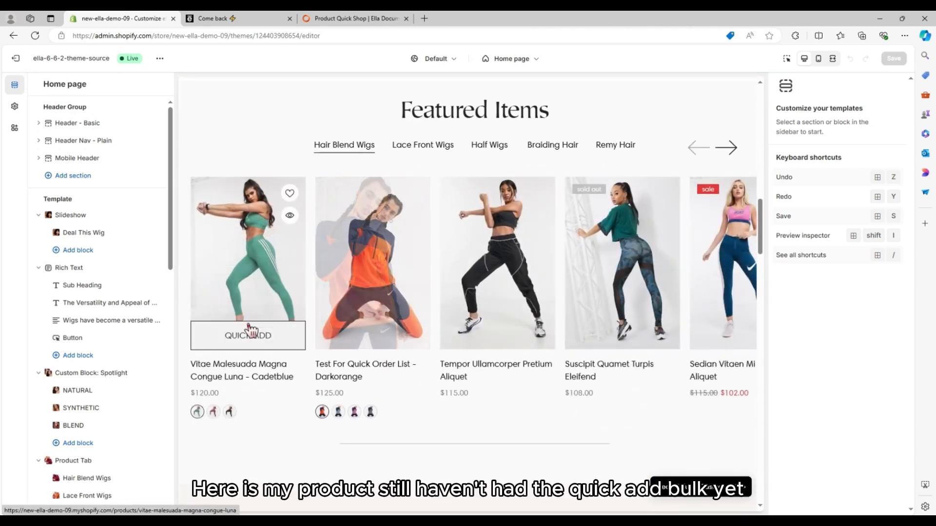
click(247, 335)
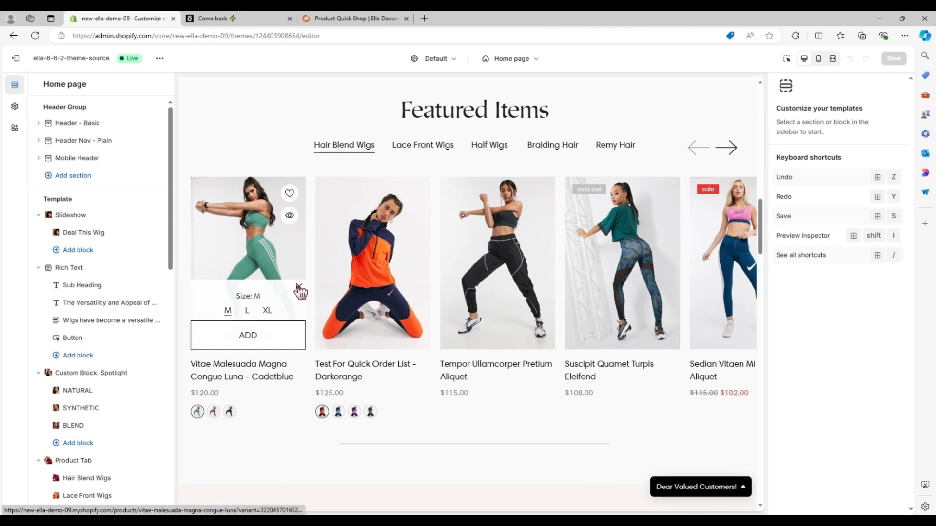
click(13, 106)
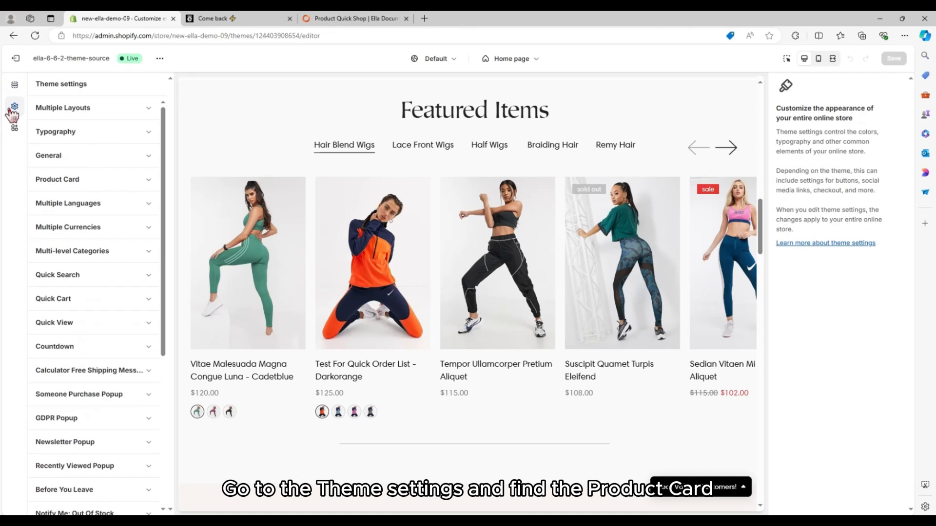
mouse_move(90, 182)
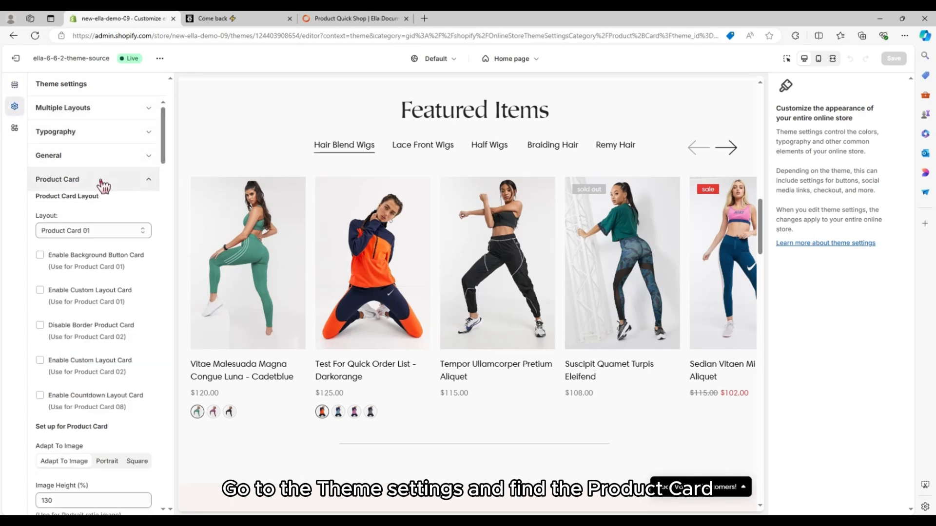
- Scroll Theme settings down to Product Card's Product Quick Shop, currently set to Option 1
scroll(down, 3)
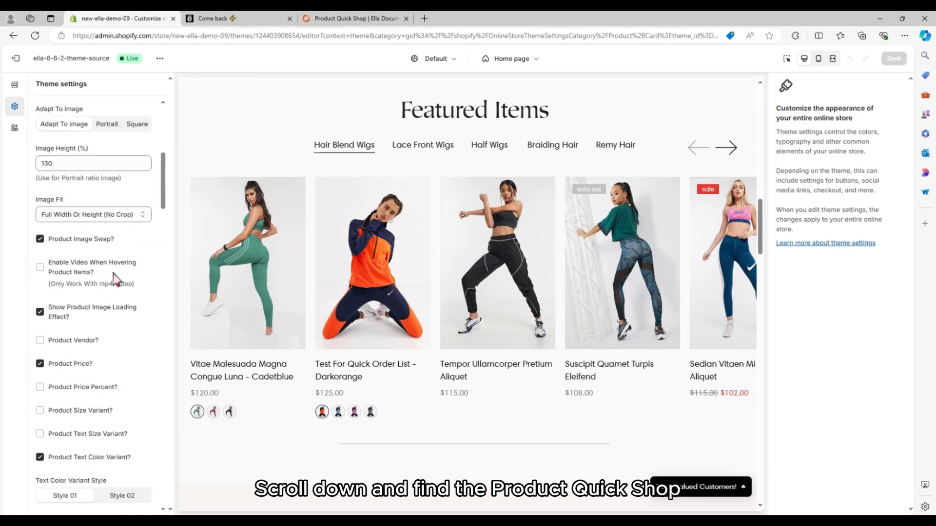
scroll(down, 3)
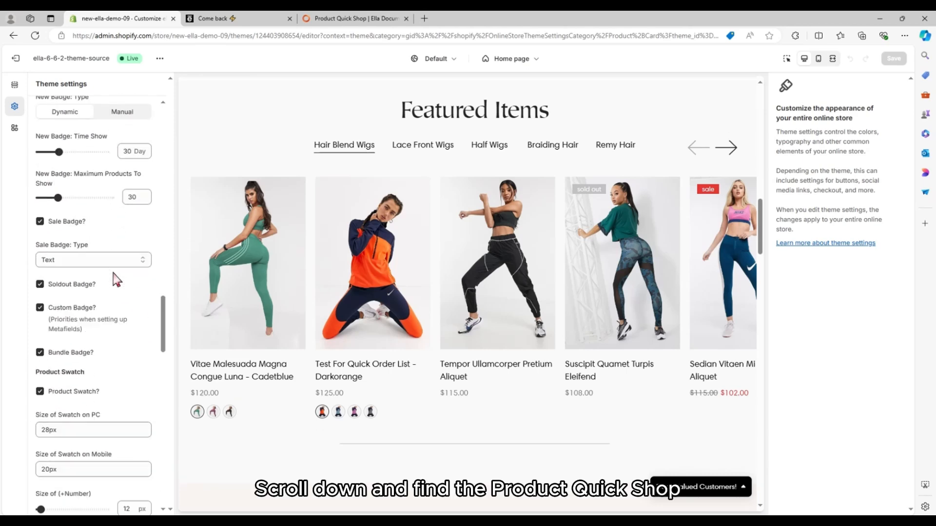
scroll(down, 3)
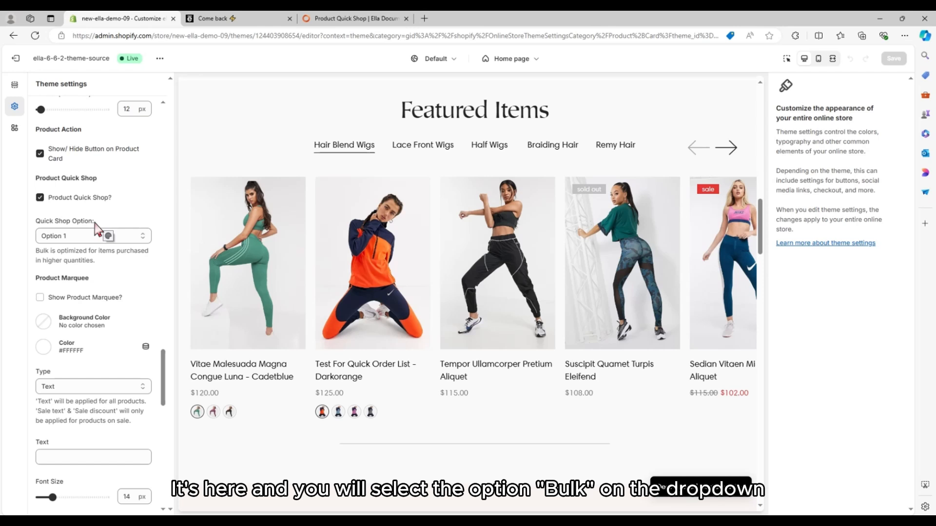
- Change the Product Card Quick Shop Option from Option 1 to Bulk
click(93, 234)
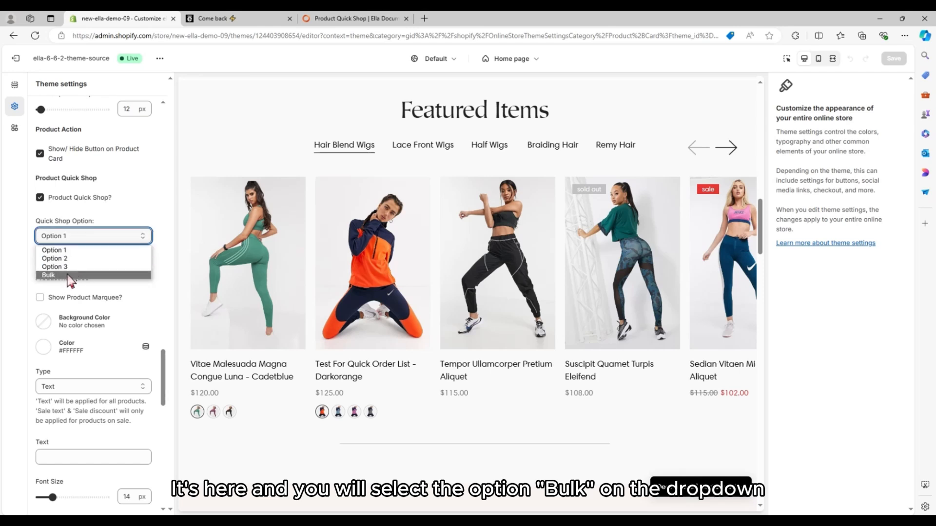
click(48, 275)
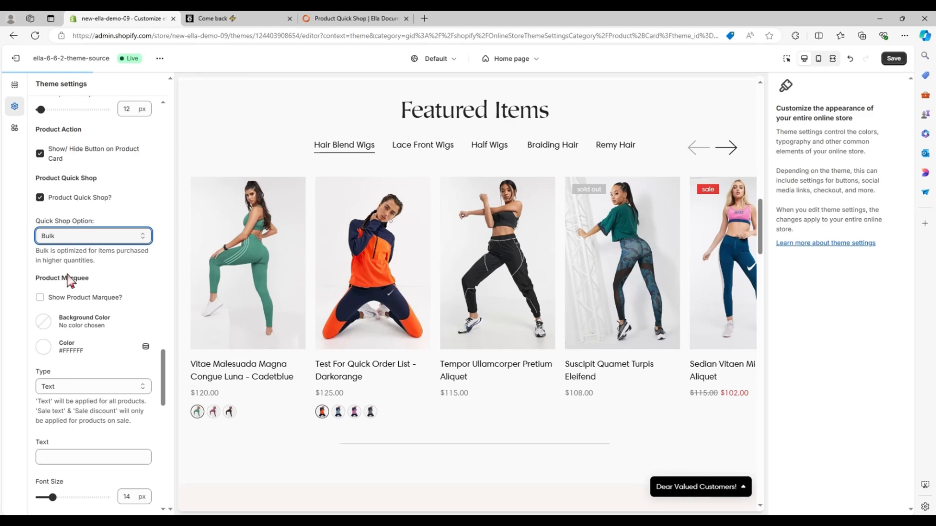
mouse_move(85, 274)
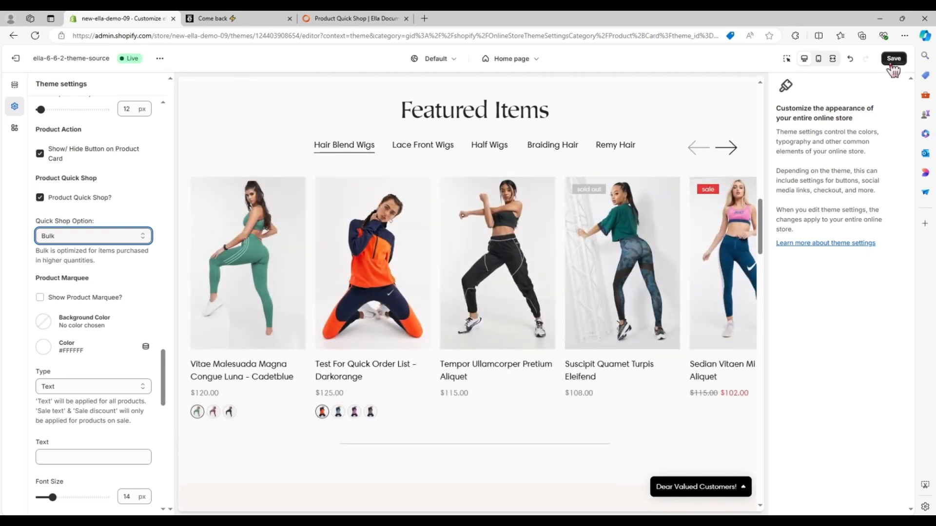
- Save the Bulk setting and review the six-variant bulk Quick Add popup before closing it
click(893, 58)
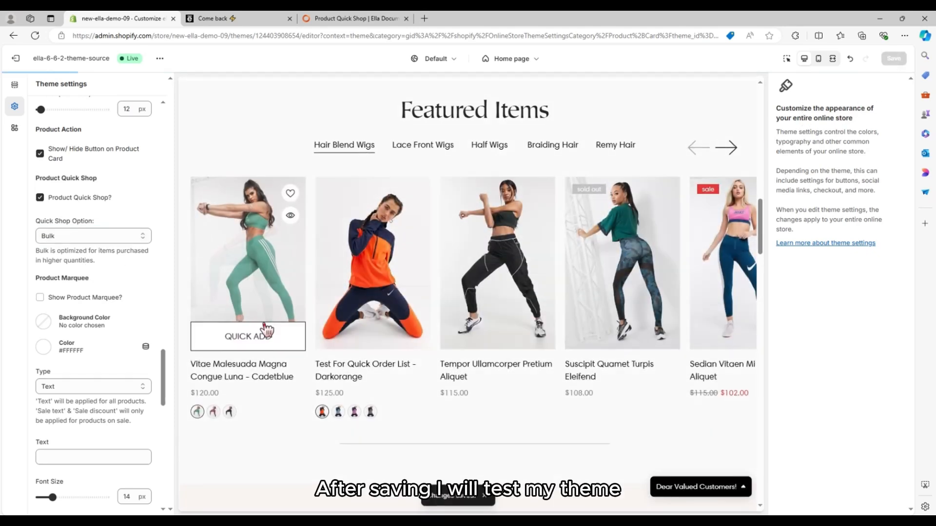
mouse_move(248, 335)
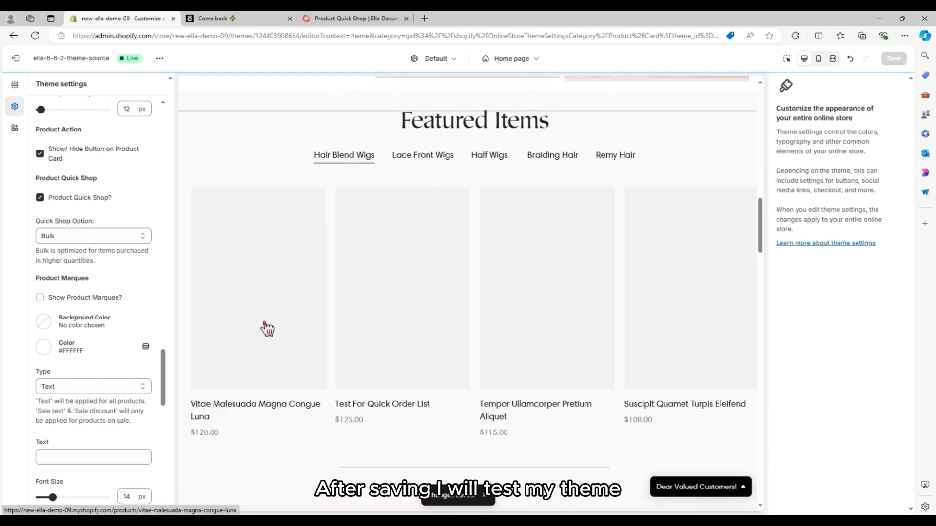
click(893, 58)
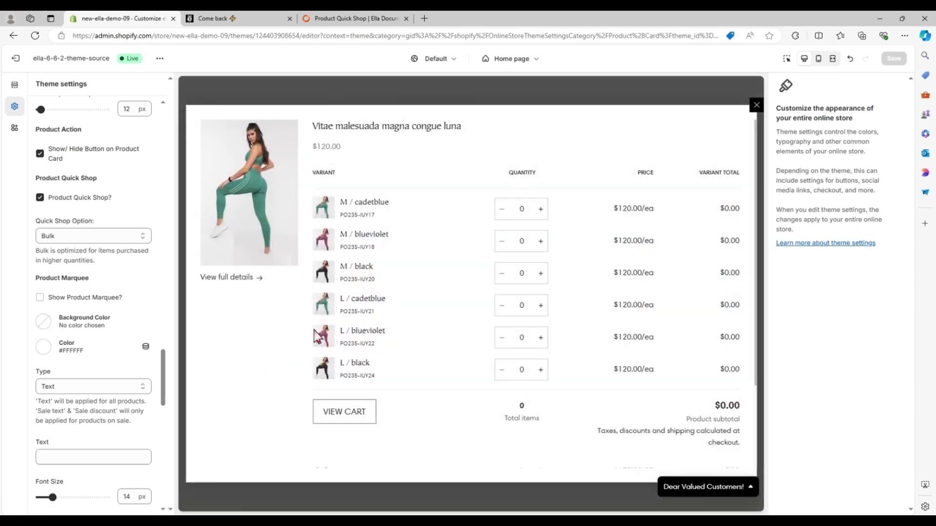
scroll(down, 3)
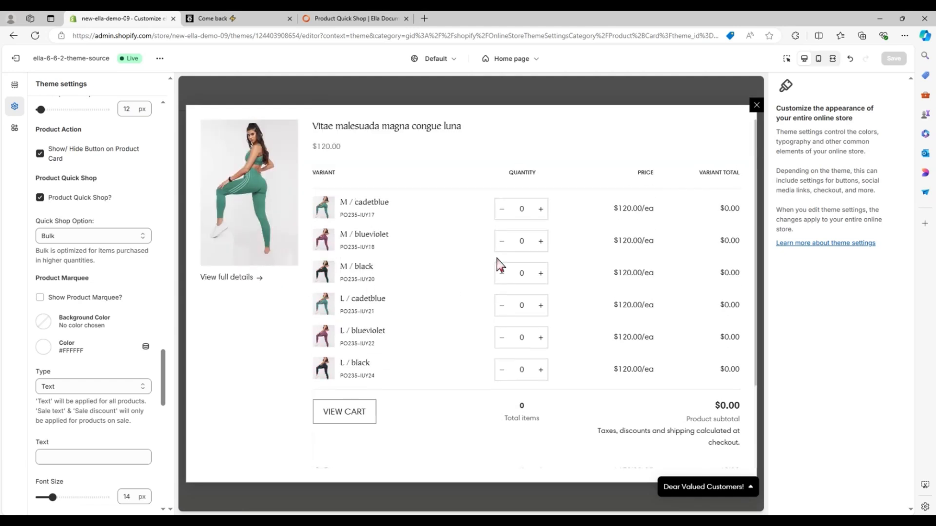
mouse_move(731, 181)
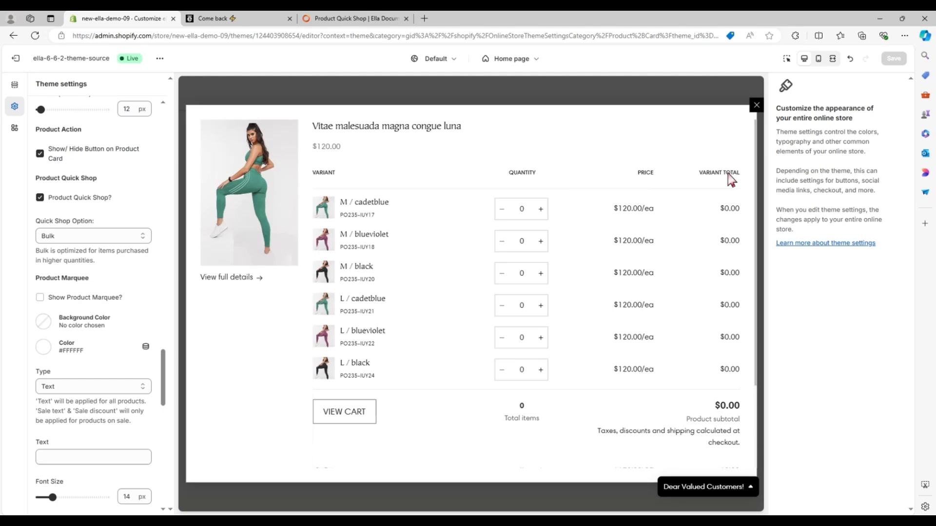
click(755, 105)
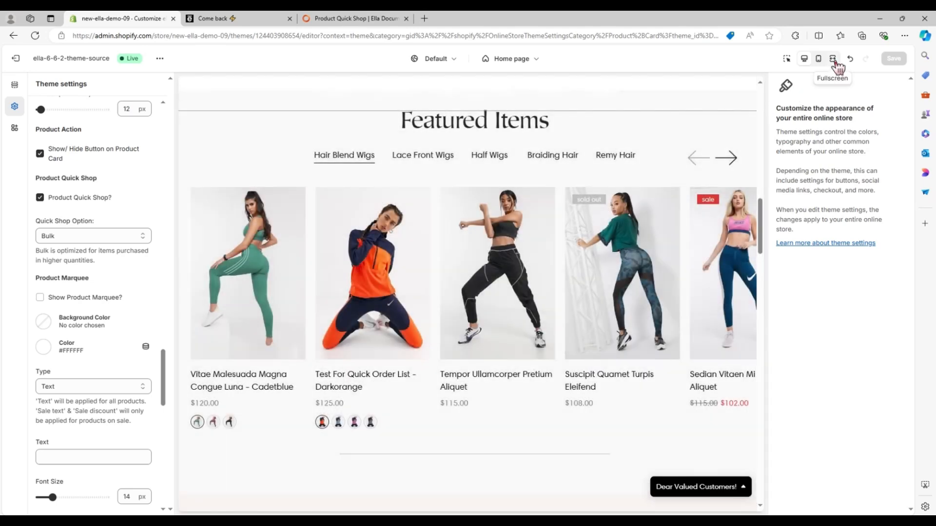
- In full-screen preview, bulk-add M / cadetblue and M / black of the green outfit ($240.00)
click(831, 59)
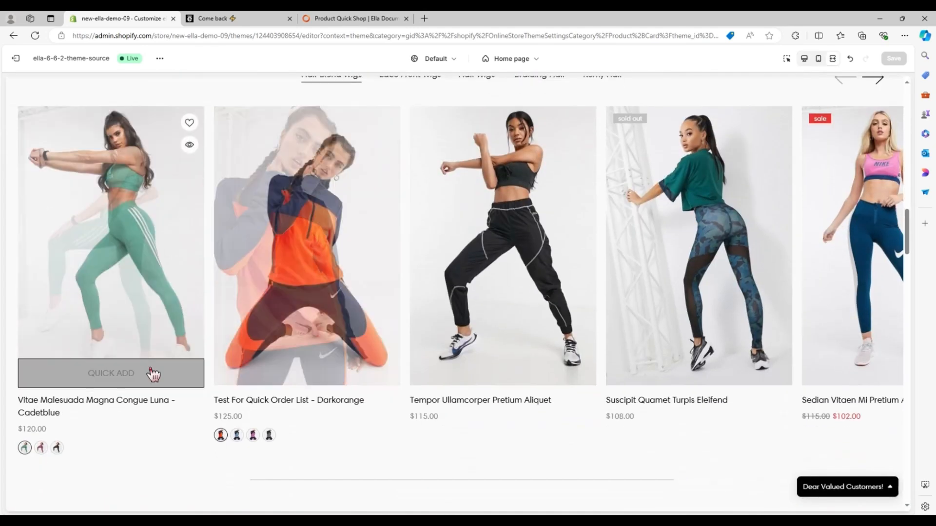
click(110, 373)
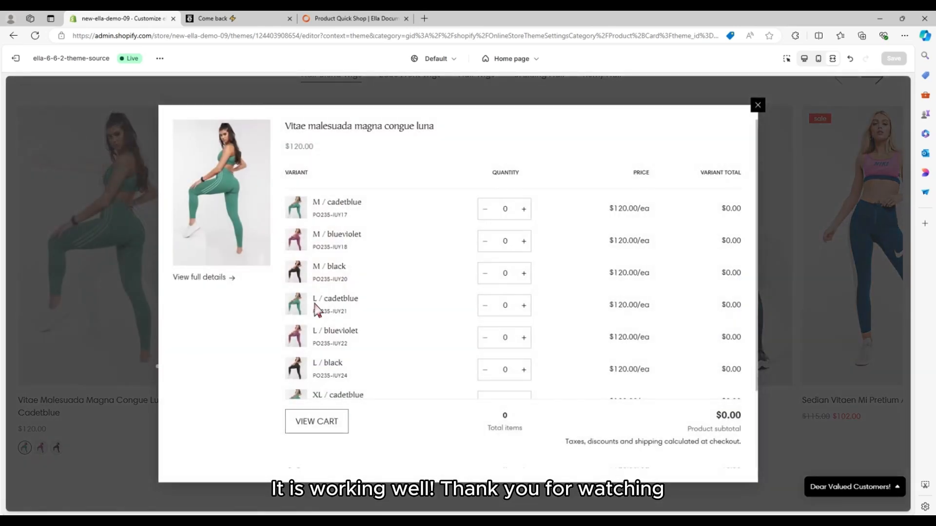
click(523, 209)
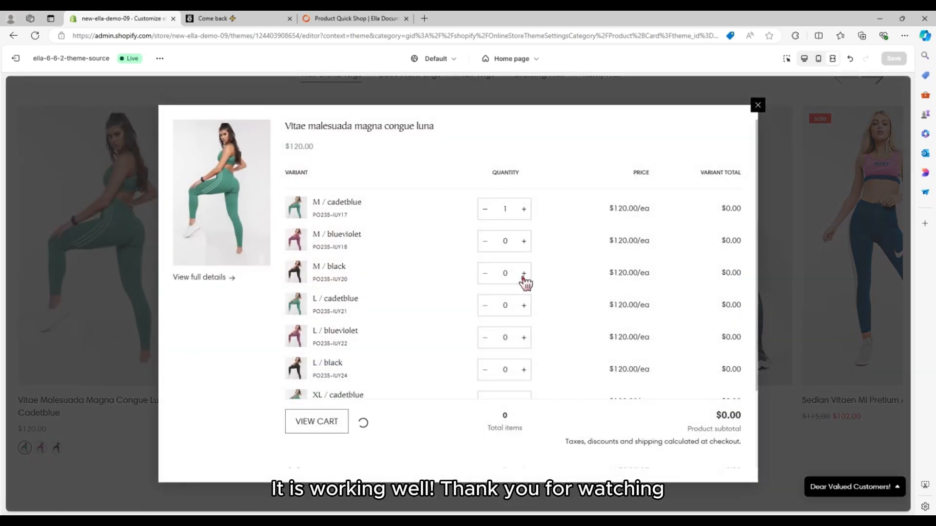
click(523, 273)
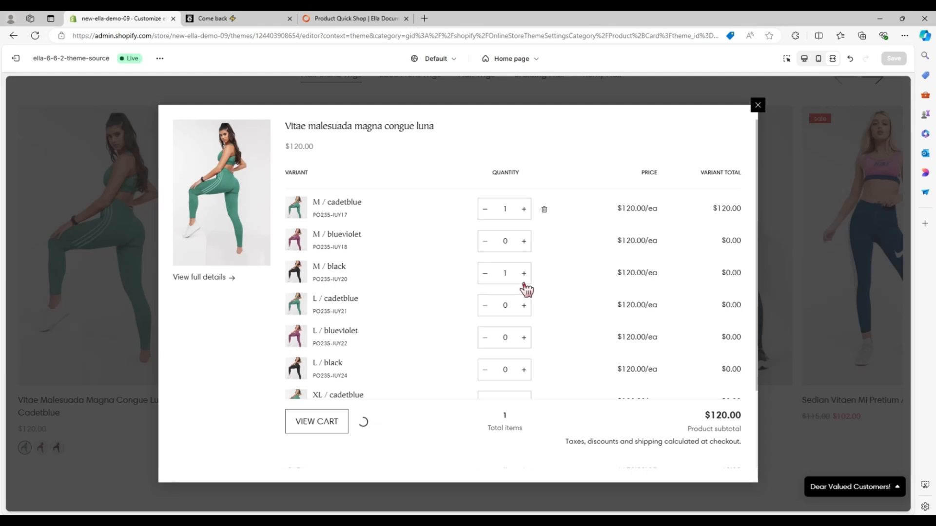
click(524, 273)
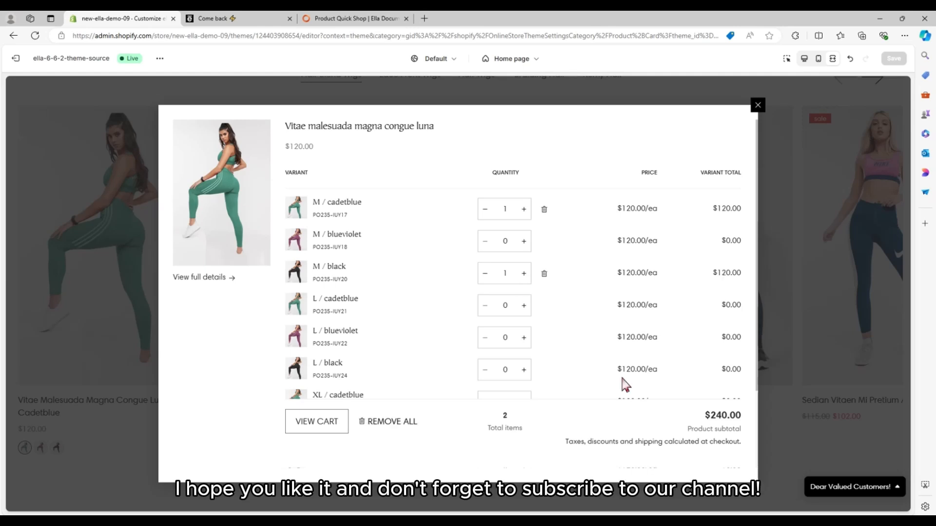
scroll(down, 3)
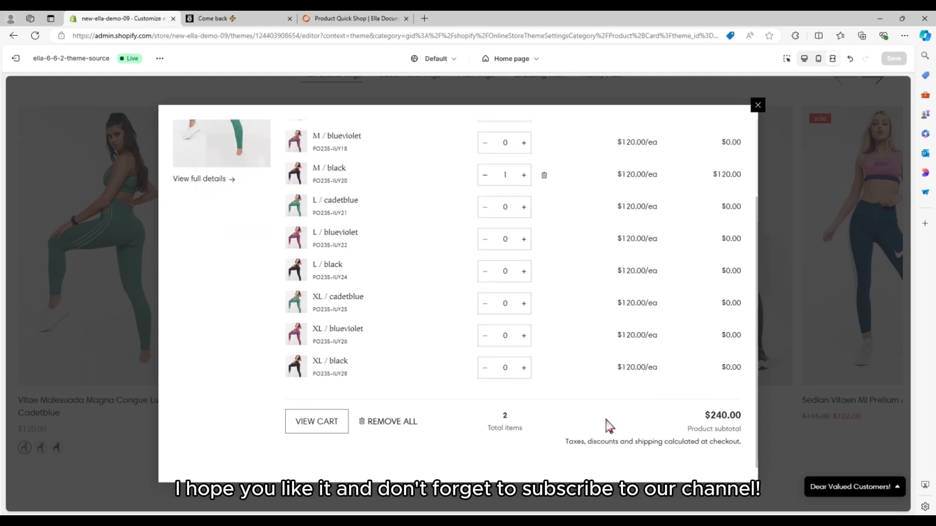